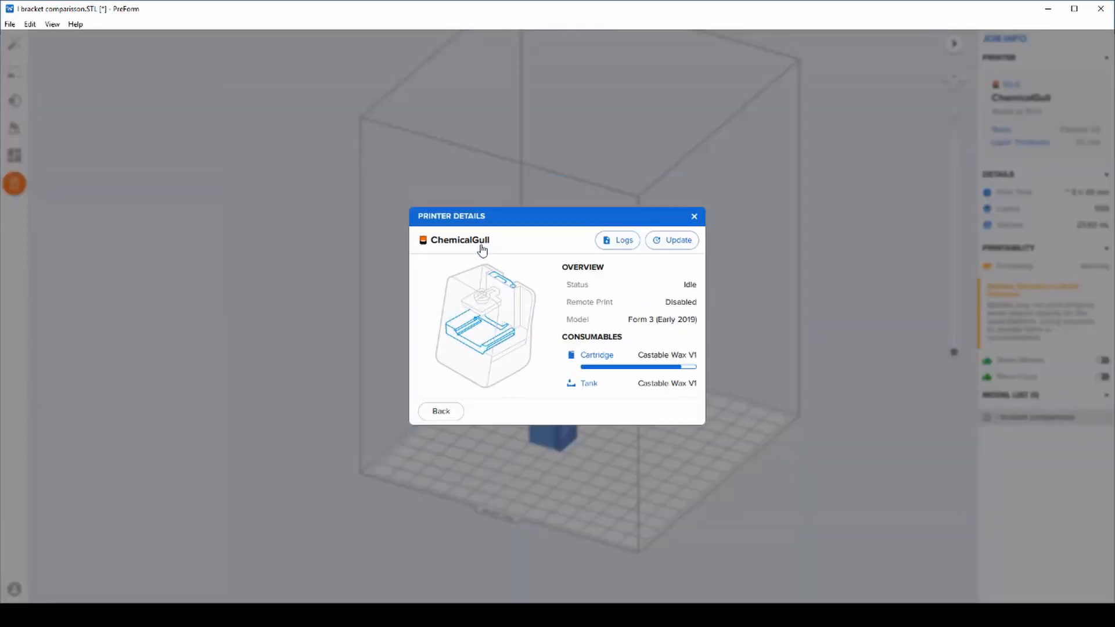
mouse_move(495, 384)
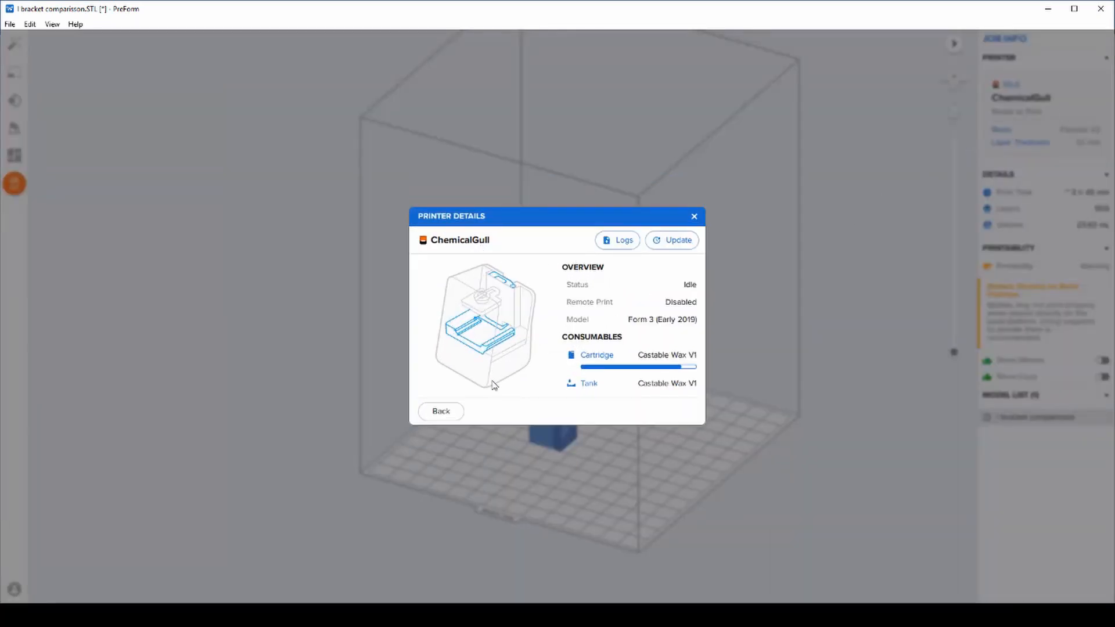
- Return to Job Setup and choose Flexible V2 resin for printer ChemicalGull
left_click(440, 411)
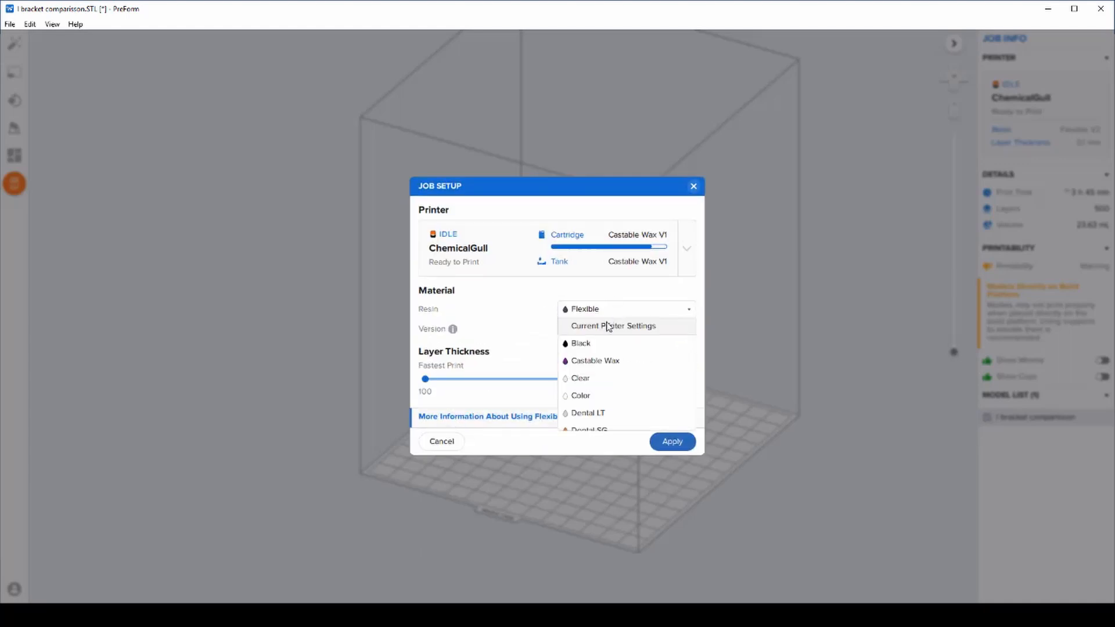
scroll("down", 3)
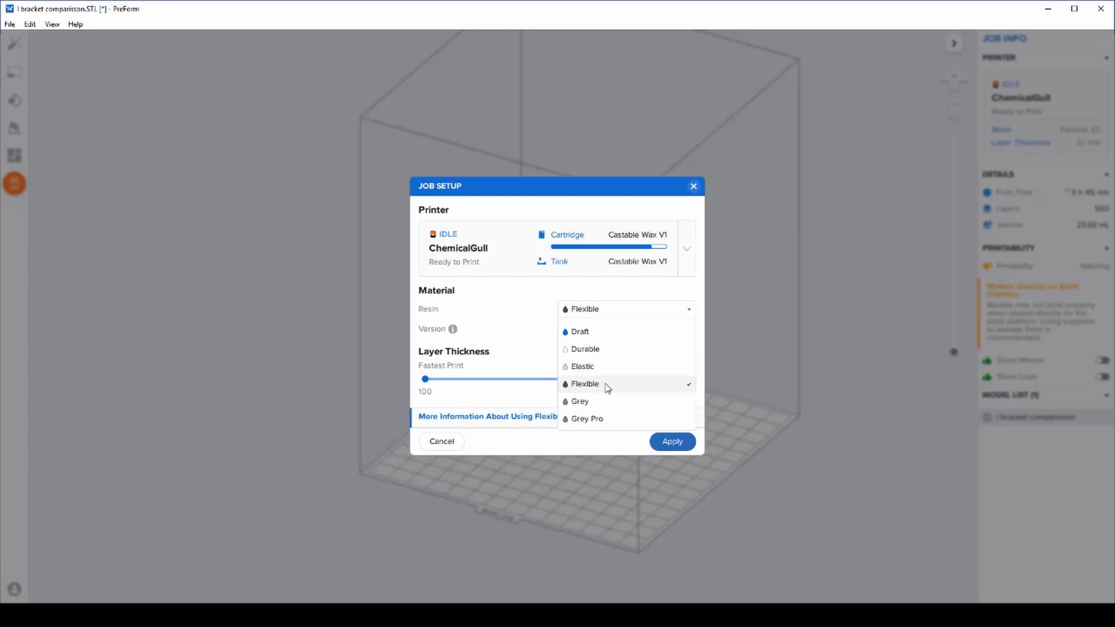
left_click(585, 384)
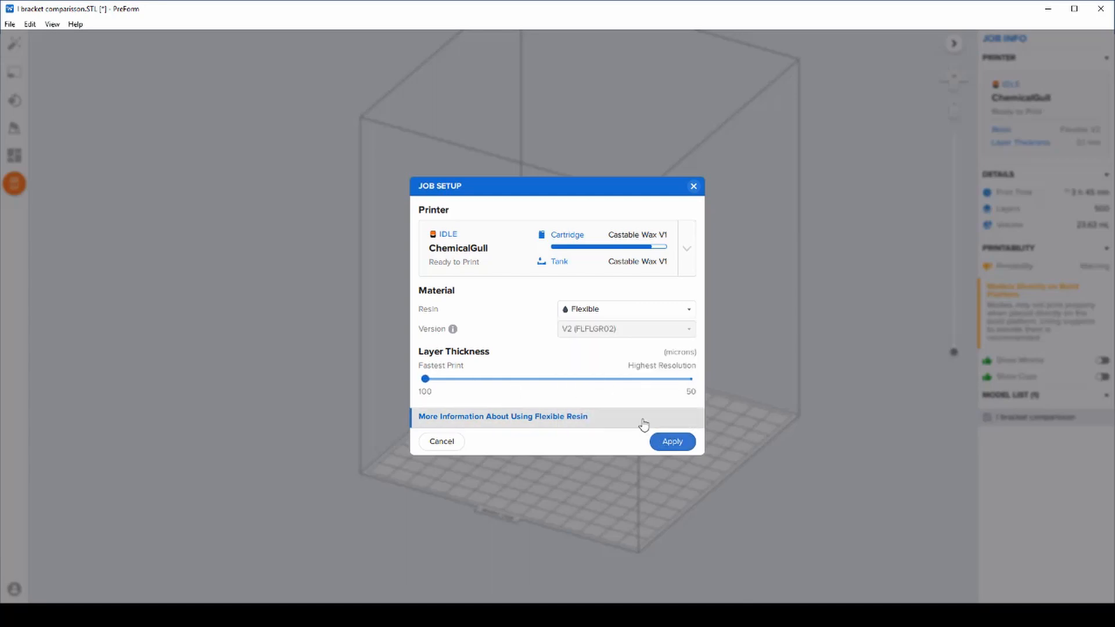
- Apply the Job Setup choices (Flexible V2 resin, 0.1 mm layers) to the L bracket
left_click(671, 440)
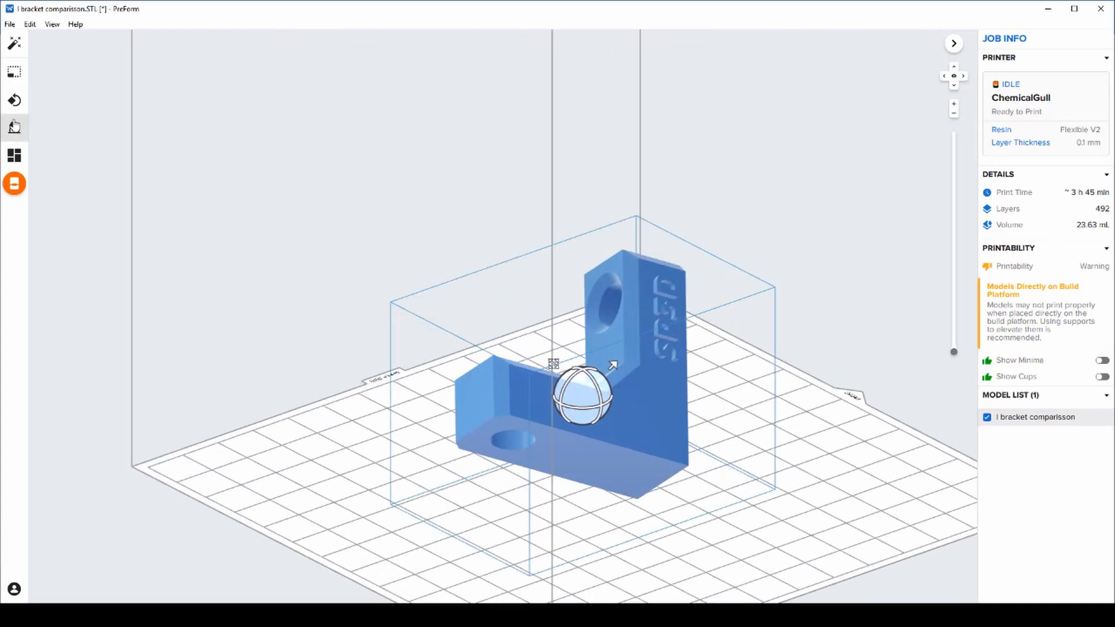
- Auto-generate supports with a full raft under the selected L bracket
left_click(14, 127)
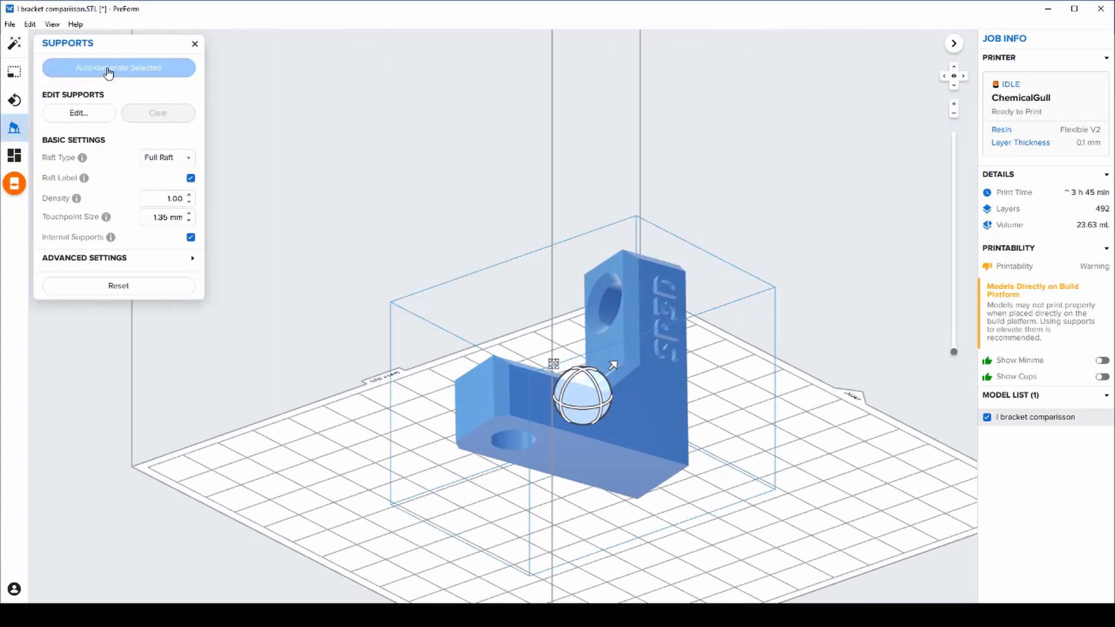
left_click(118, 67)
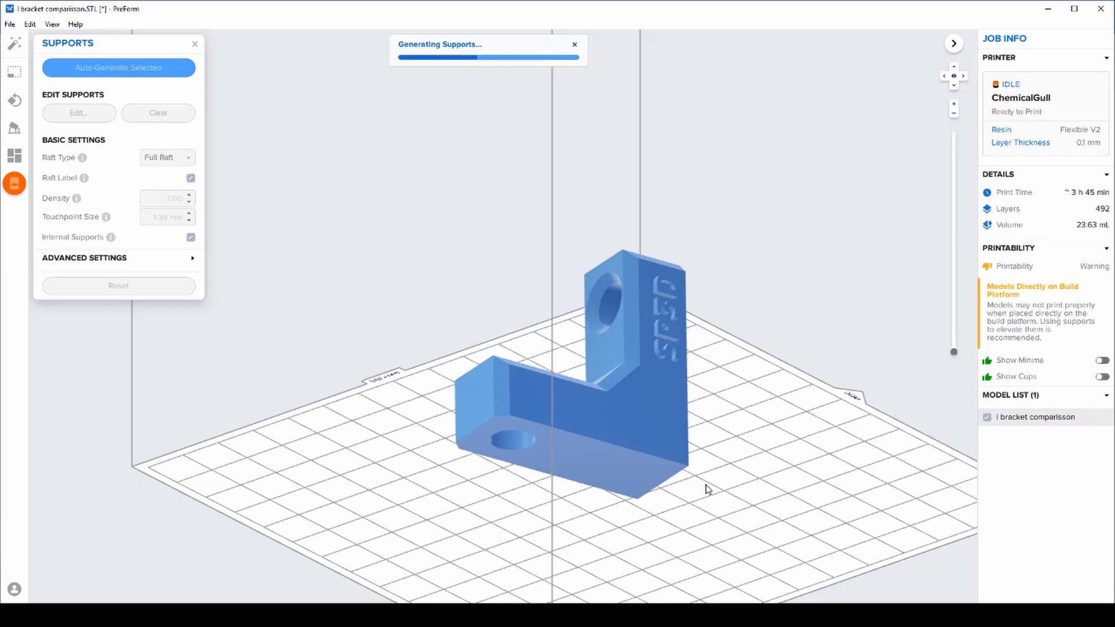
left_click(118, 67)
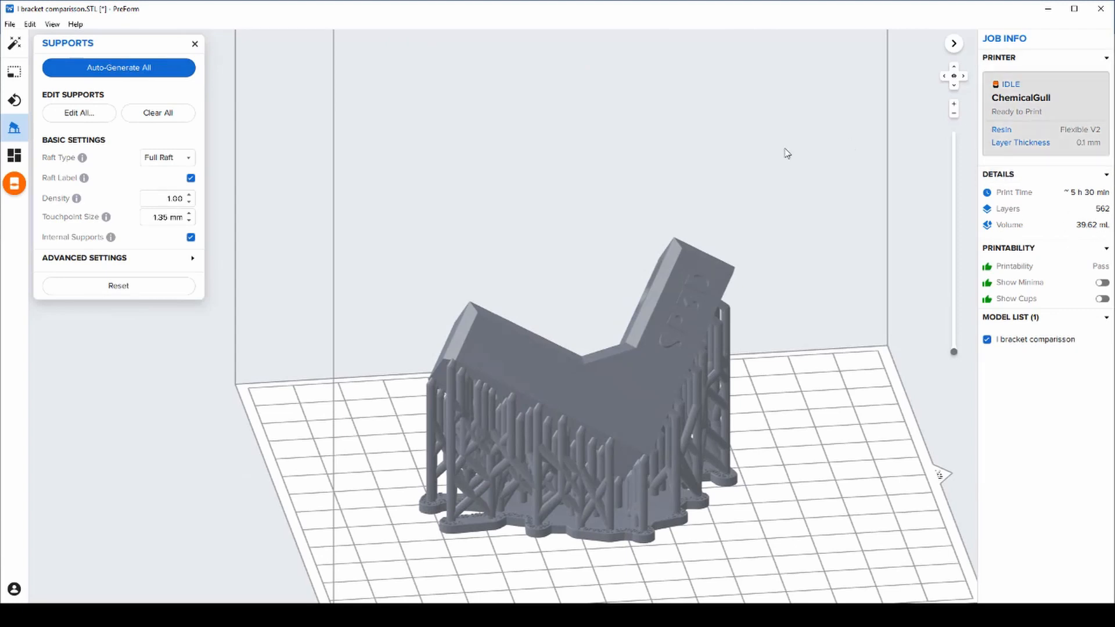
left_click(14, 184)
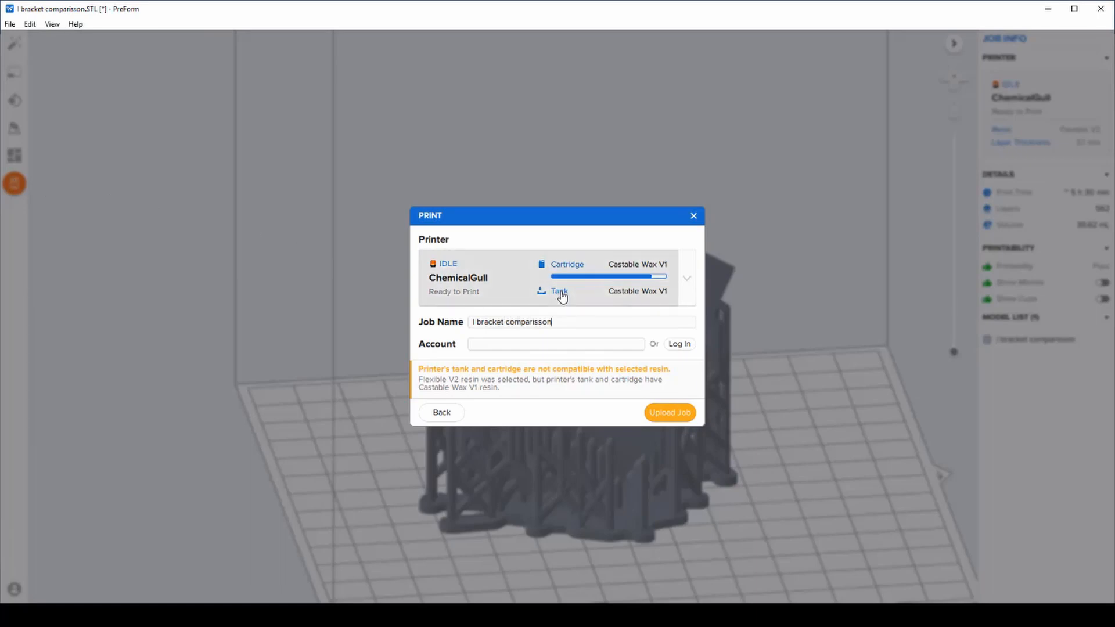
- Upload the 'l bracket comparisson' job to the ChemicalGull Form 3
left_click(668, 412)
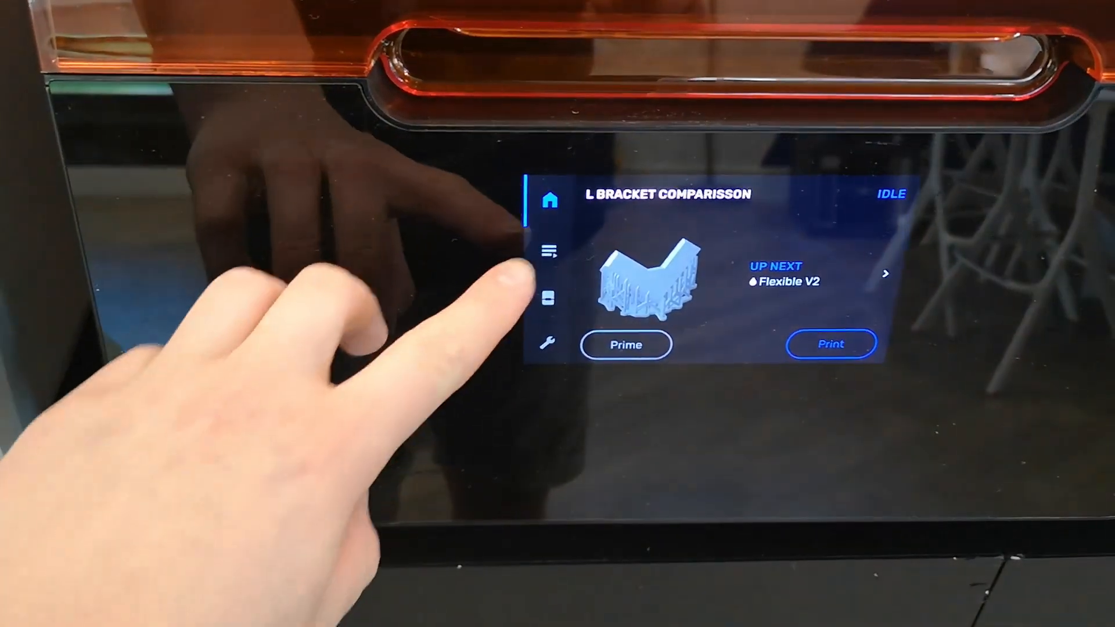
- On the Form 3 screen, check the job queue, then cartridge, platform and tank status
left_click(549, 252)
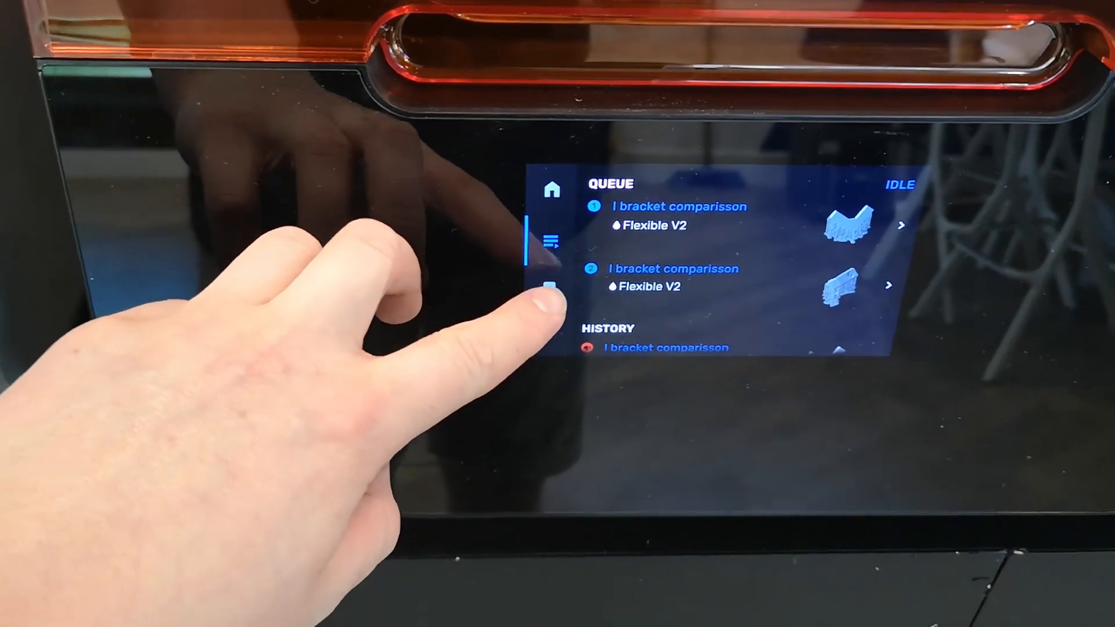
left_click(554, 295)
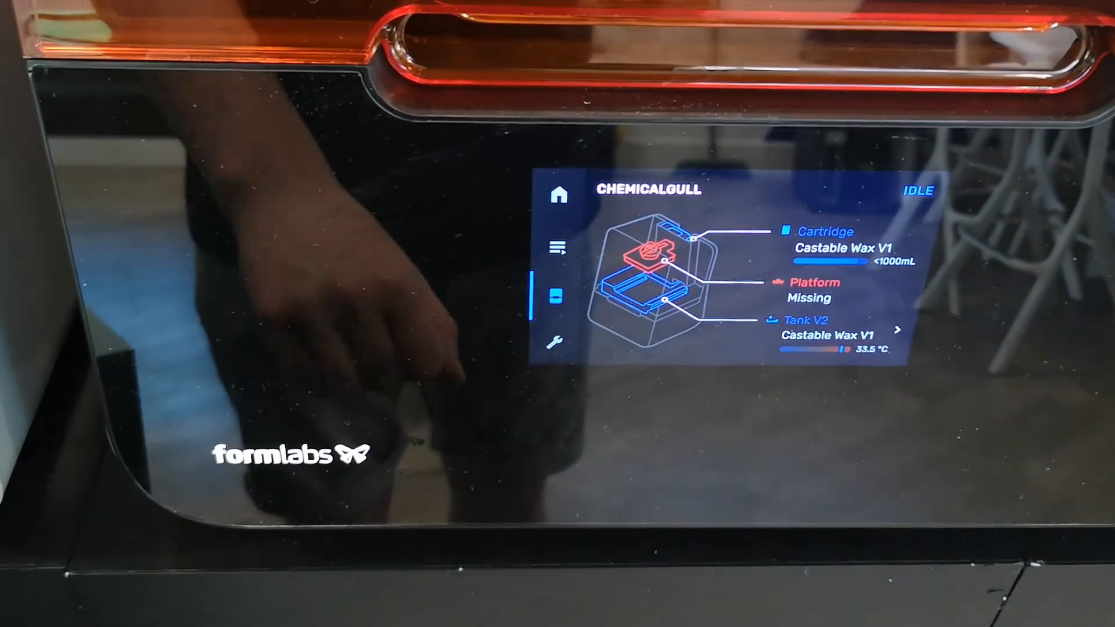